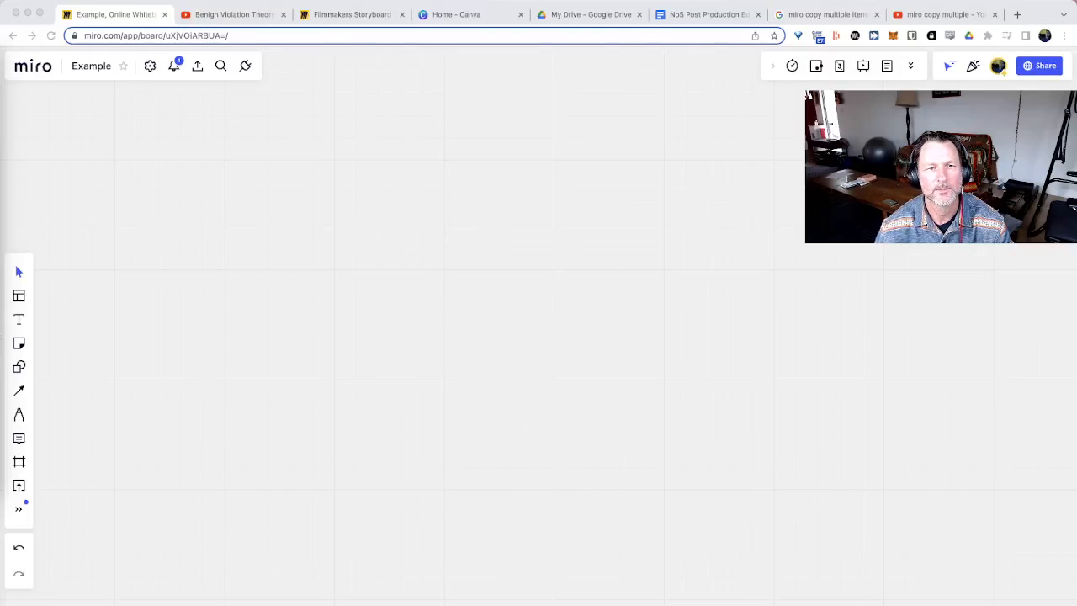
# - Place a blank yellow sticky note, duplicate it and arrange the copies in rows
pyautogui.click(18, 342)
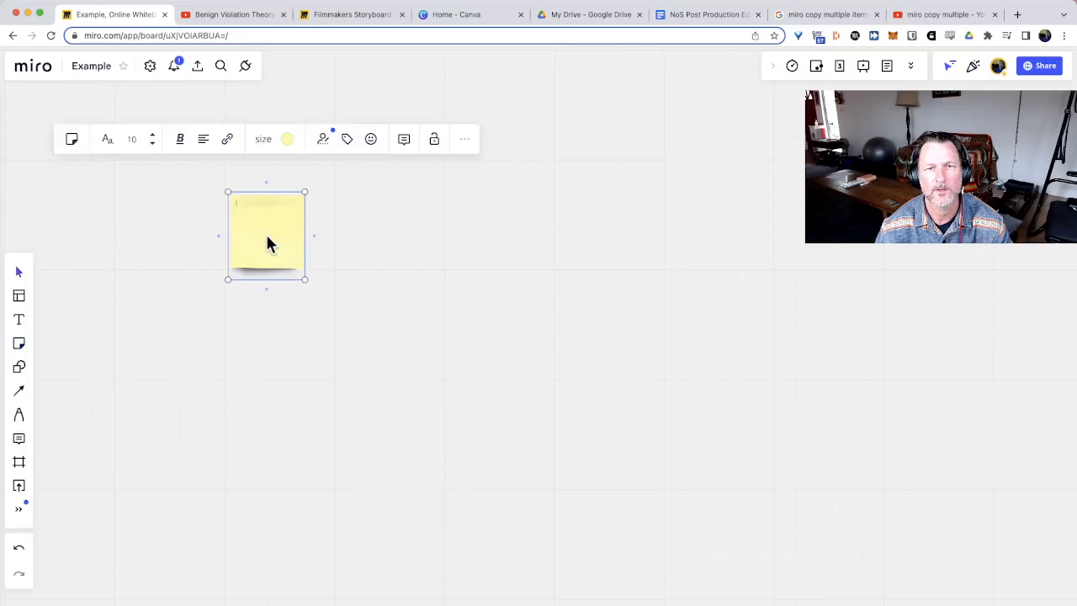
pyautogui.click(283, 292)
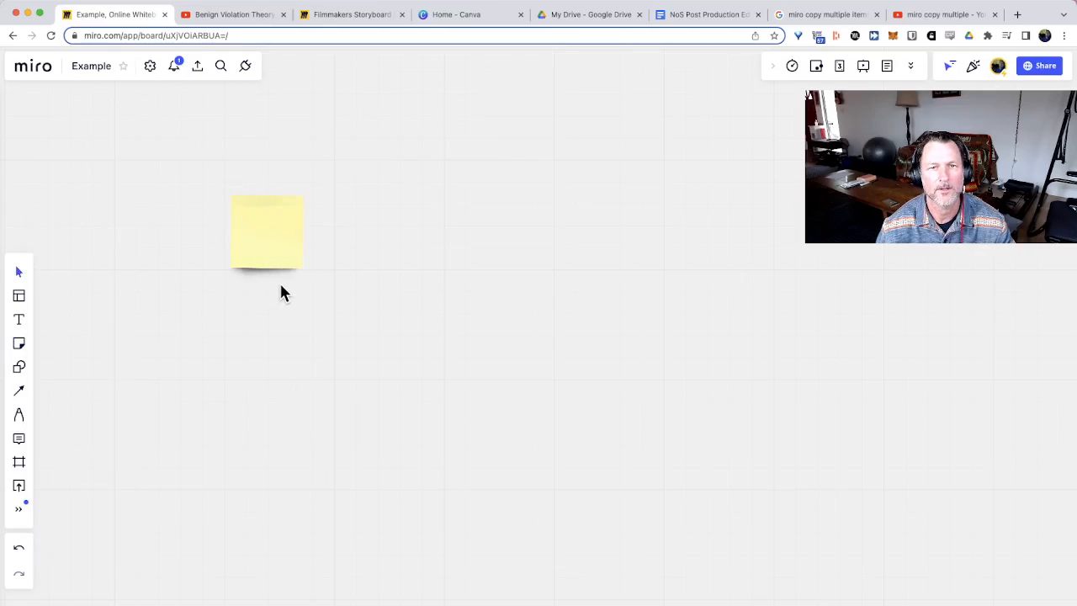
pyautogui.click(266, 232)
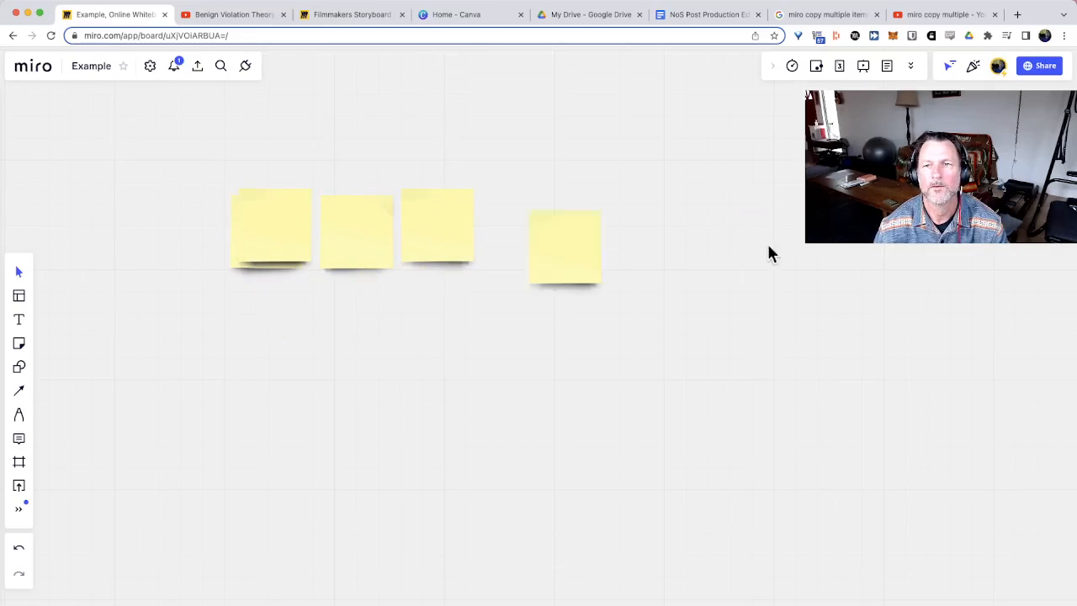
pyautogui.moveTo(564, 244); pyautogui.dragTo(884, 257)
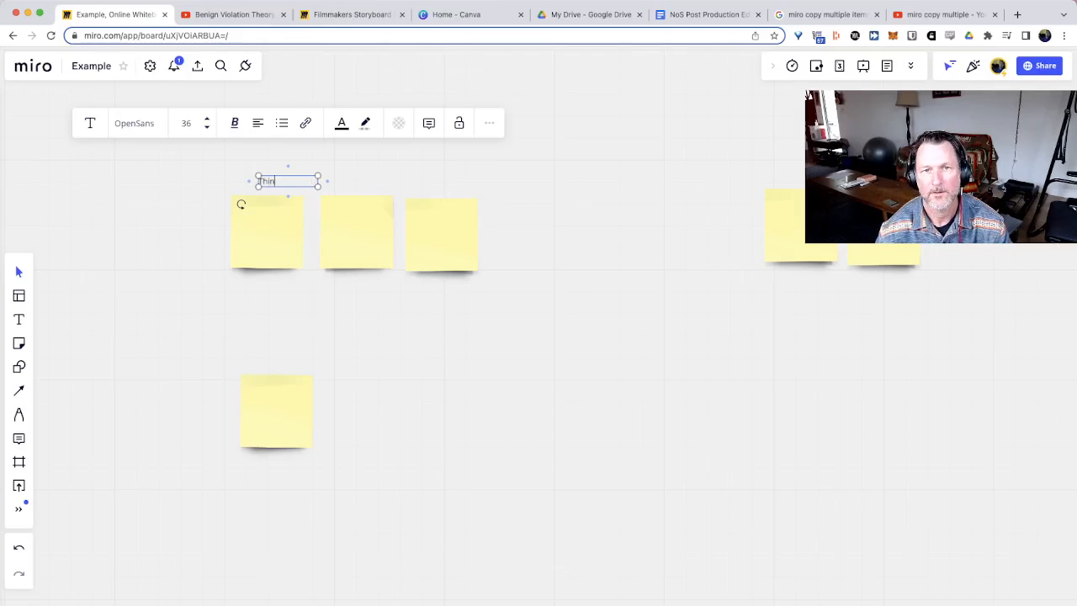
# - Write the heading 'Things to do before the meeting' above the note row
pyautogui.write('Things to do befo')
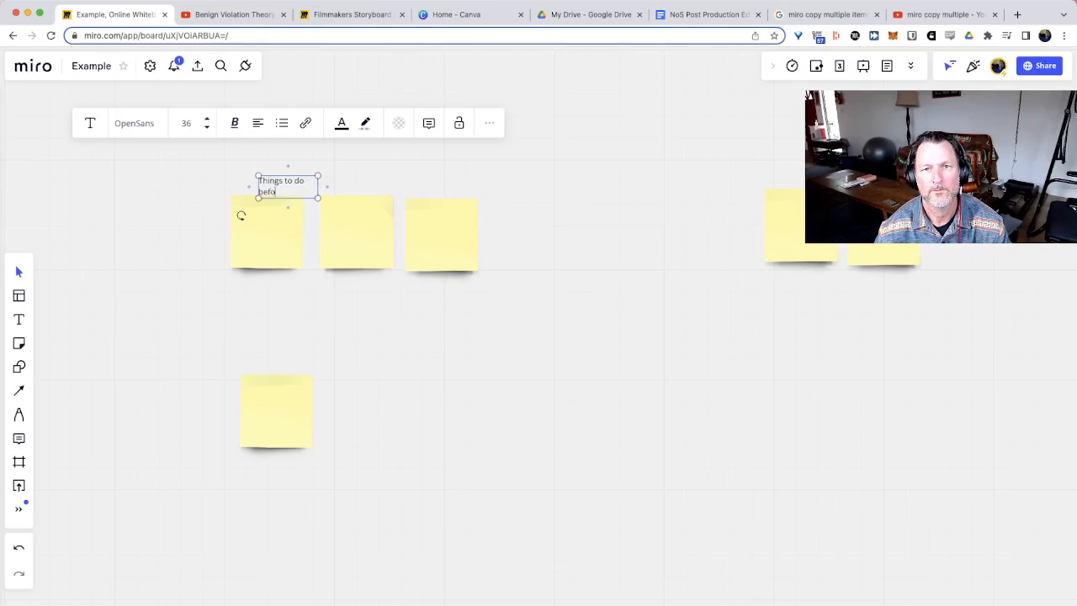
pyautogui.write('before the meeting')
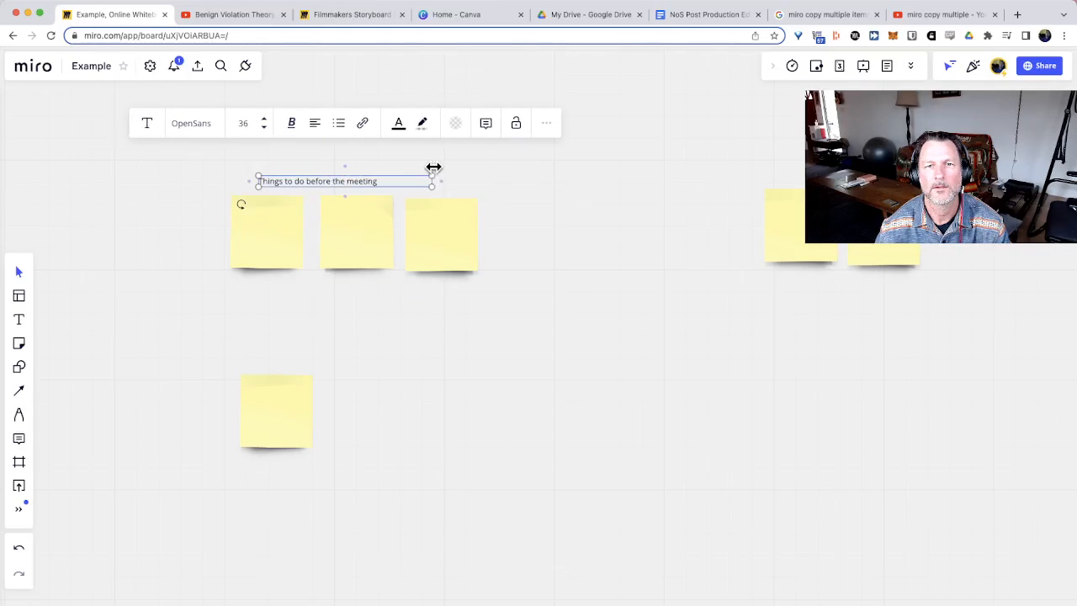
pyautogui.click(267, 233)
pyautogui.write('Diagram this process document')
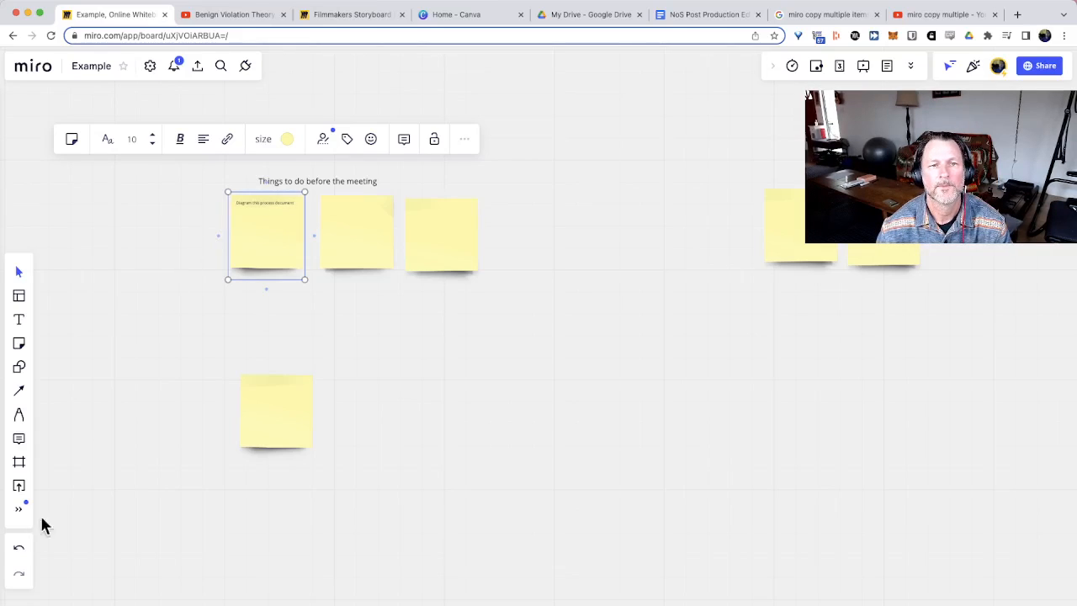
# - Import a document from Google Drive onto the board via the Upload menu
pyautogui.click(18, 486)
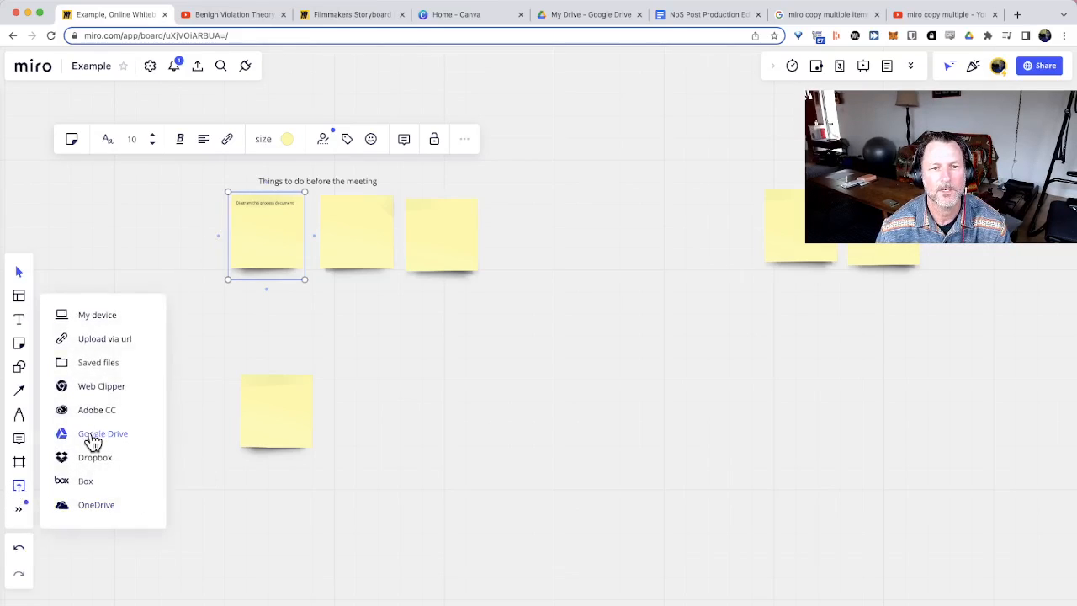
pyautogui.click(103, 433)
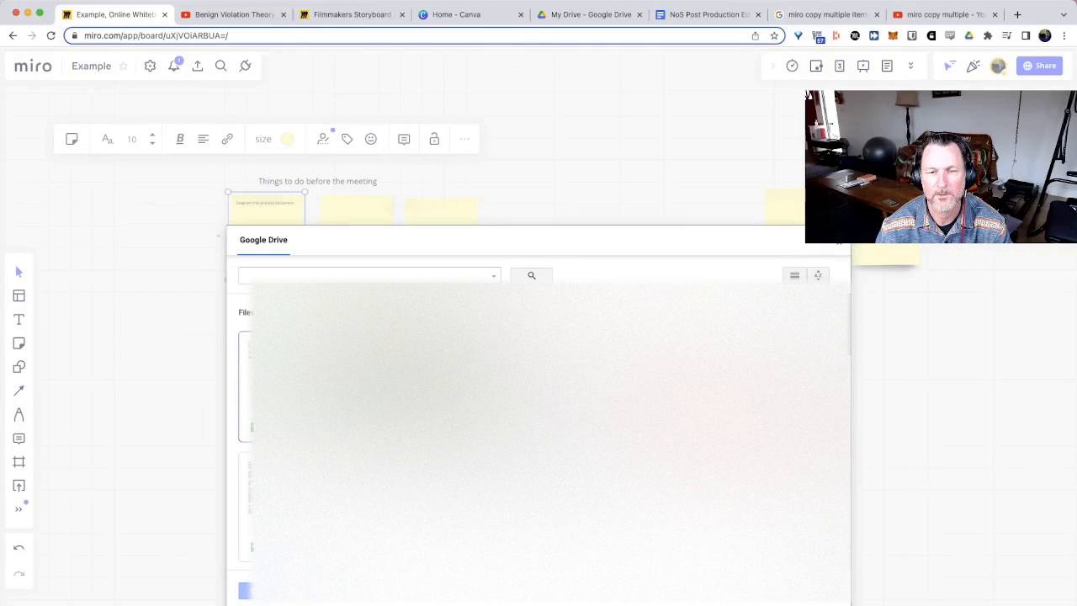
pyautogui.write('N')
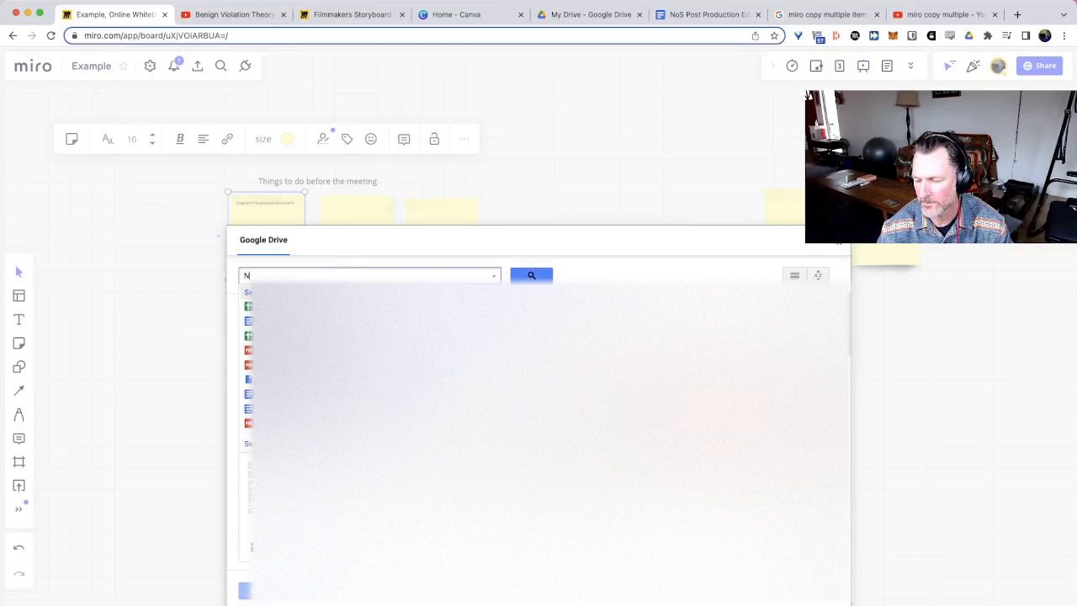
pyautogui.write('oS')
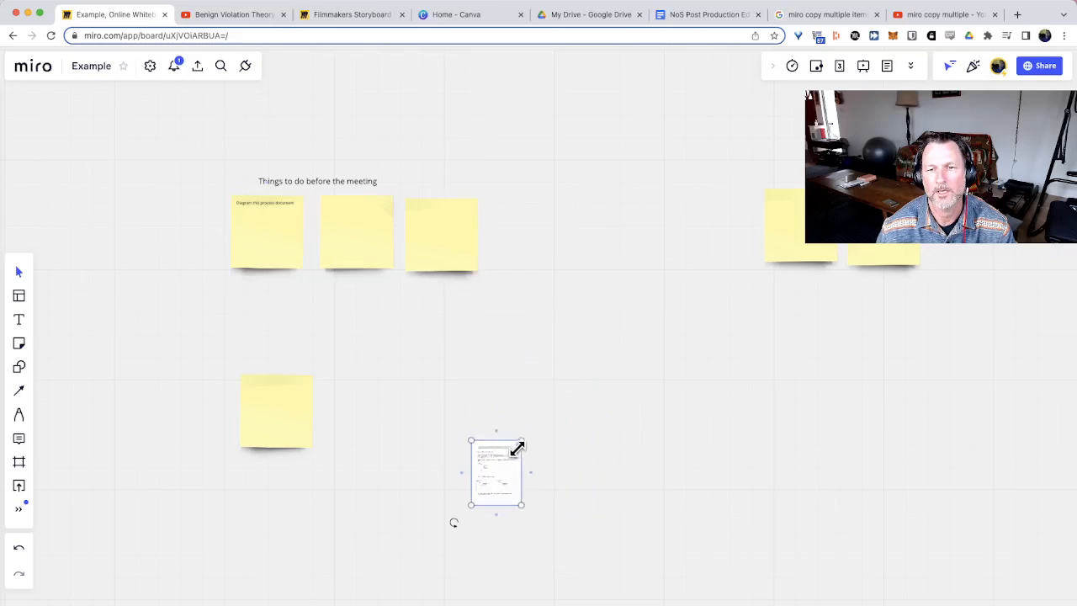
# - Move the document onto the first sticky note and group the two together
pyautogui.moveTo(497, 472); pyautogui.dragTo(276, 235)
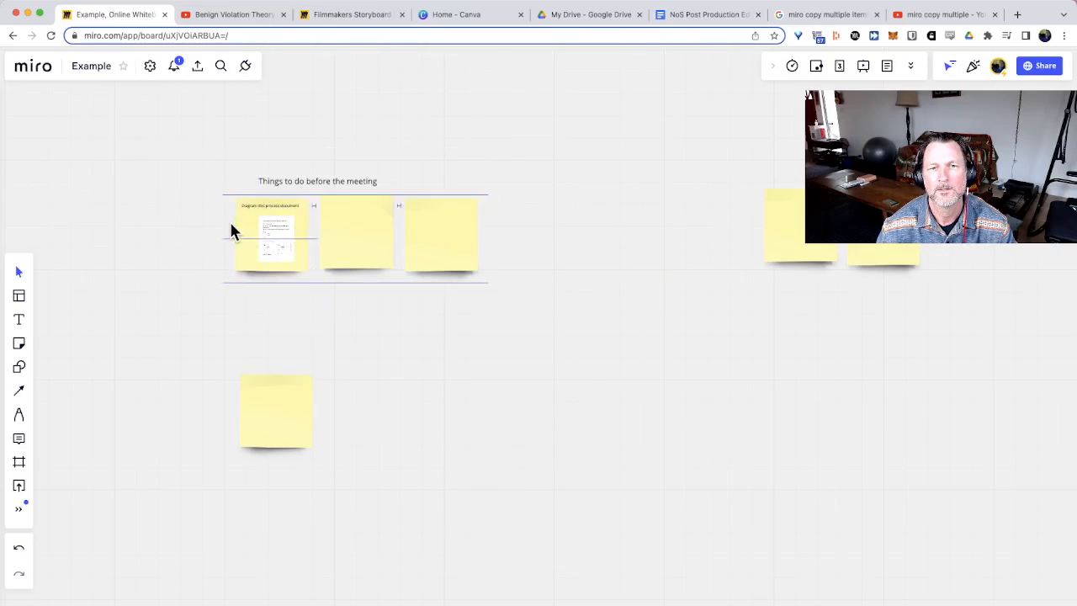
pyautogui.click(271, 237)
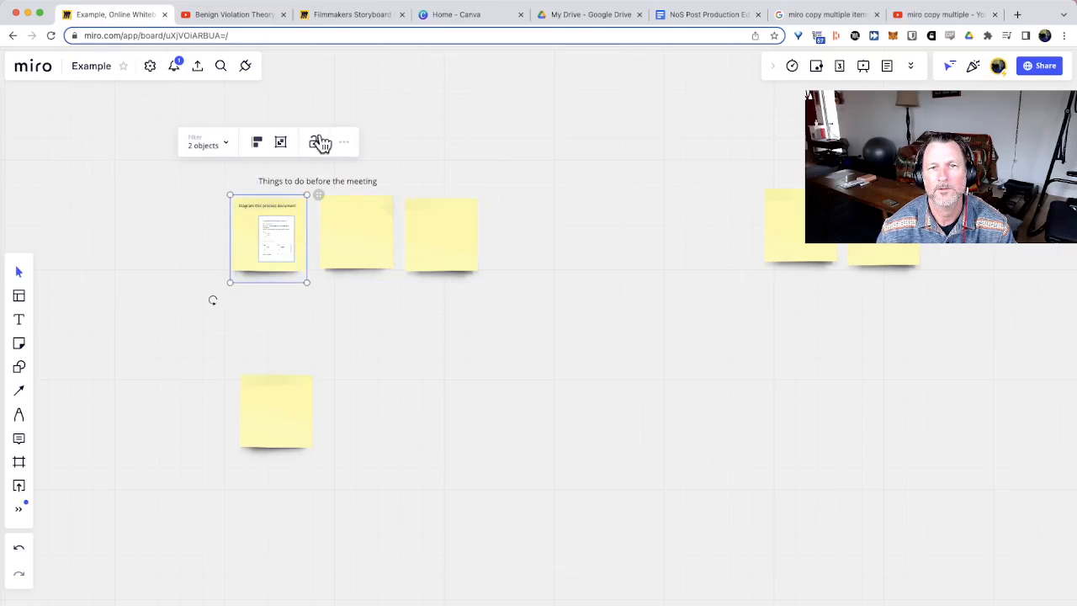
pyautogui.click(270, 240)
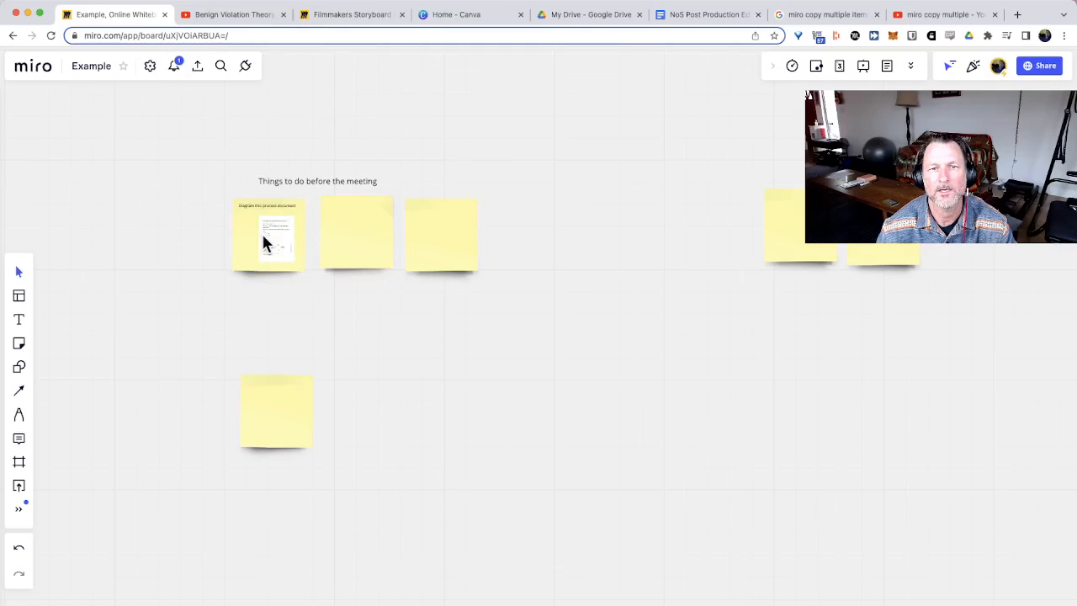
pyautogui.moveTo(383, 234)
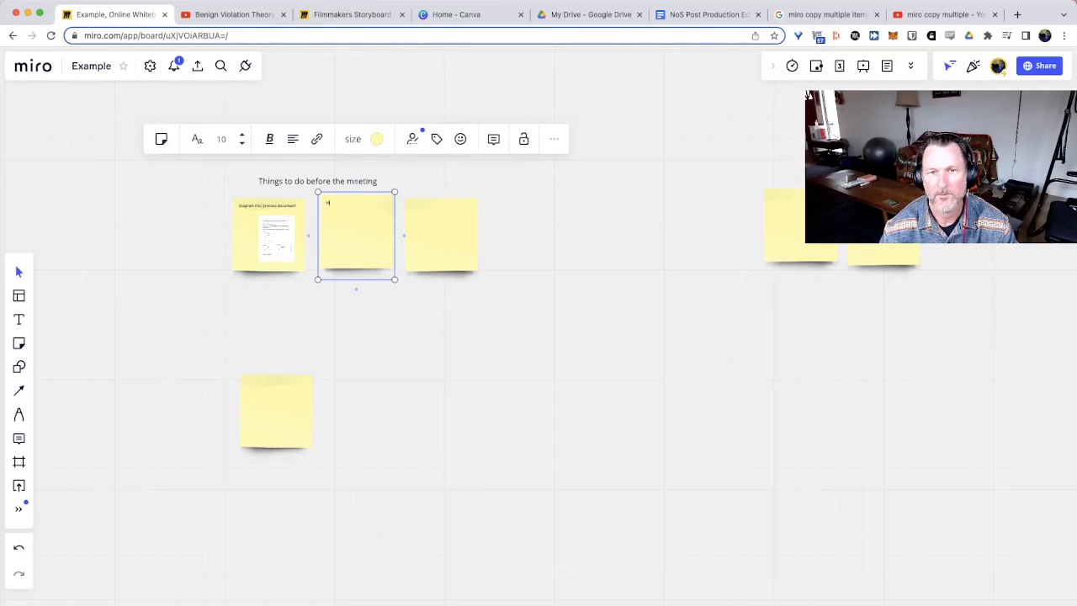
# - Write 'Watch the video' as the task on the second sticky note
pyautogui.write('Watch the video and comment')
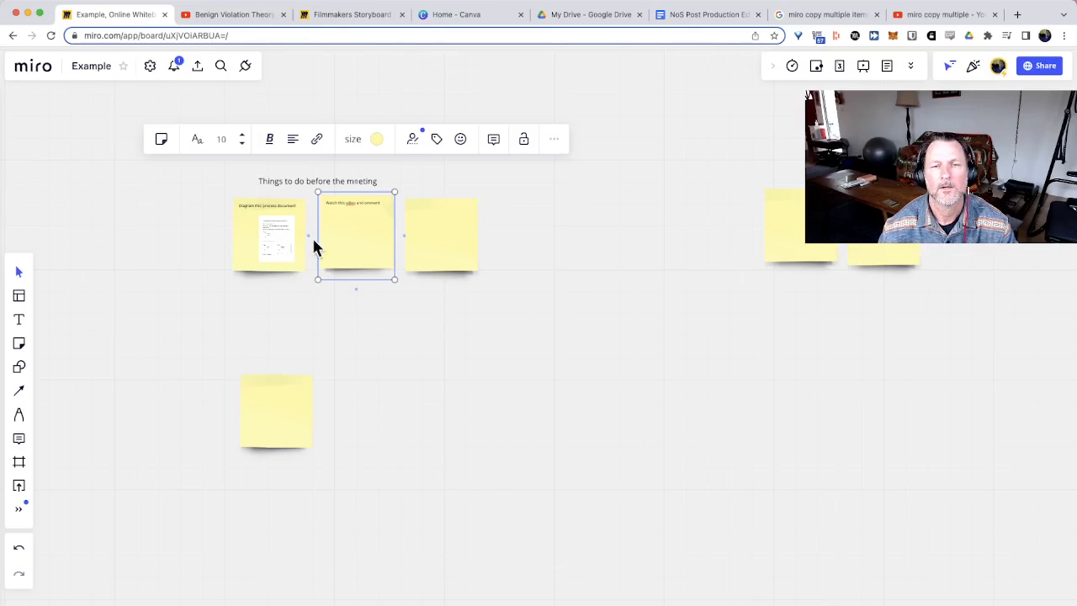
pyautogui.moveTo(257, 142)
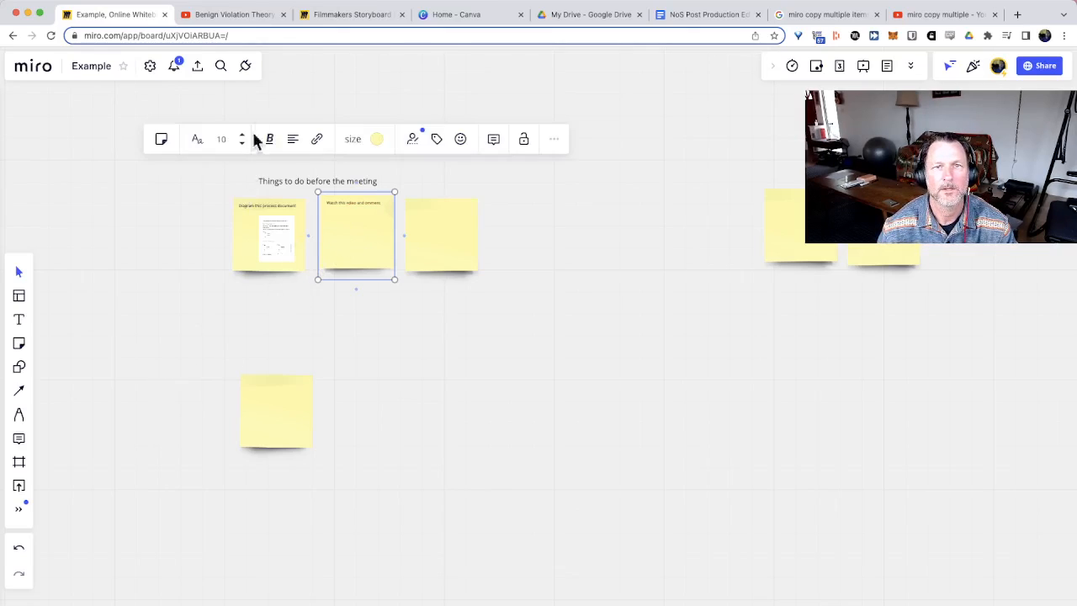
# - Copy the Benign Violation Theory video's embed code on YouTube and dismiss the embed window
pyautogui.click(233, 14)
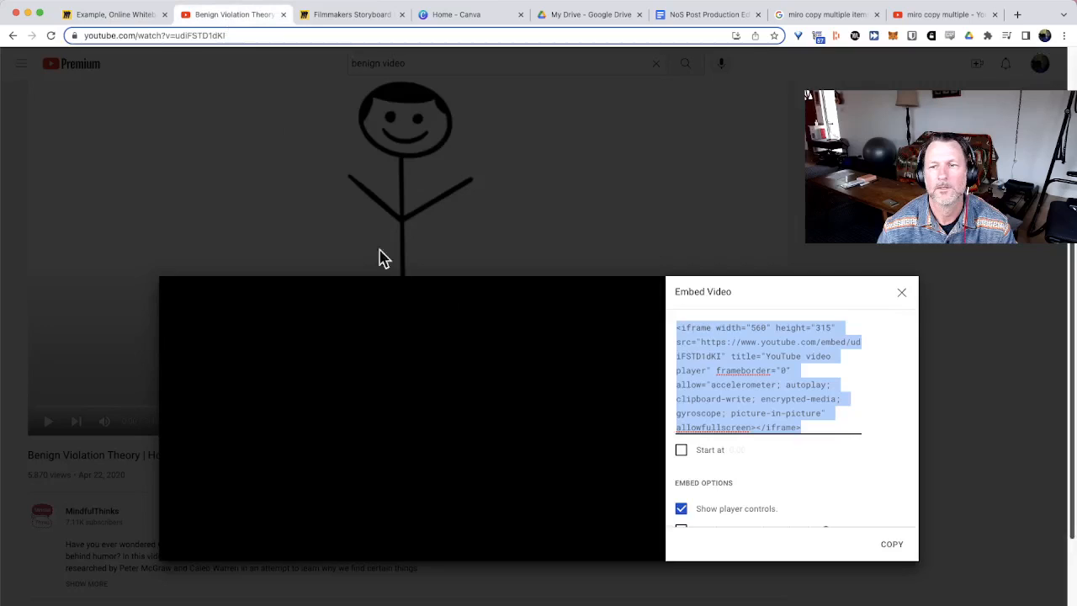
pyautogui.moveTo(610, 305)
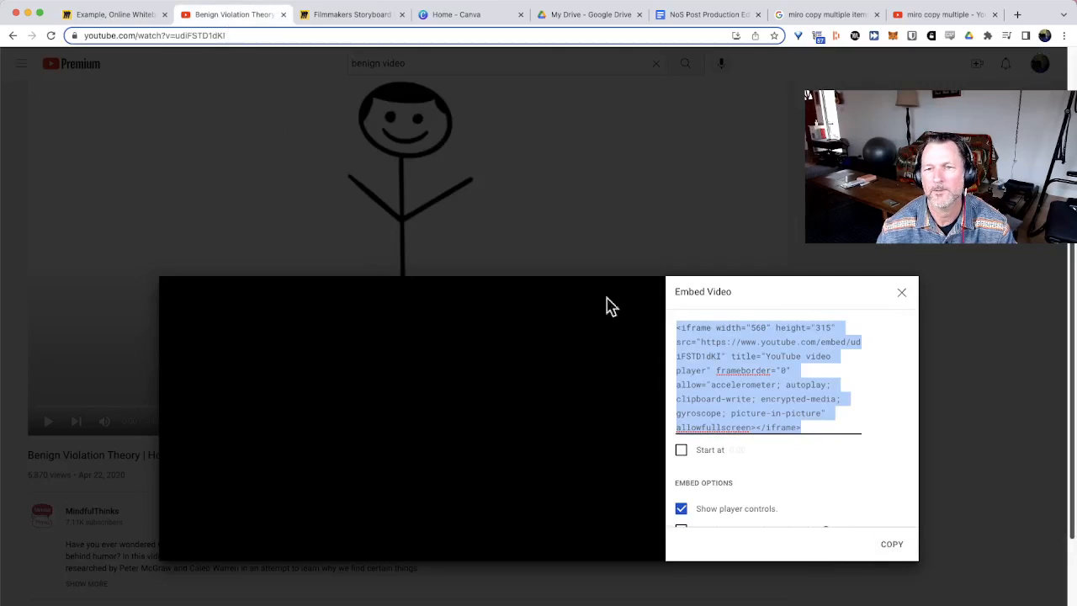
pyautogui.click(901, 292)
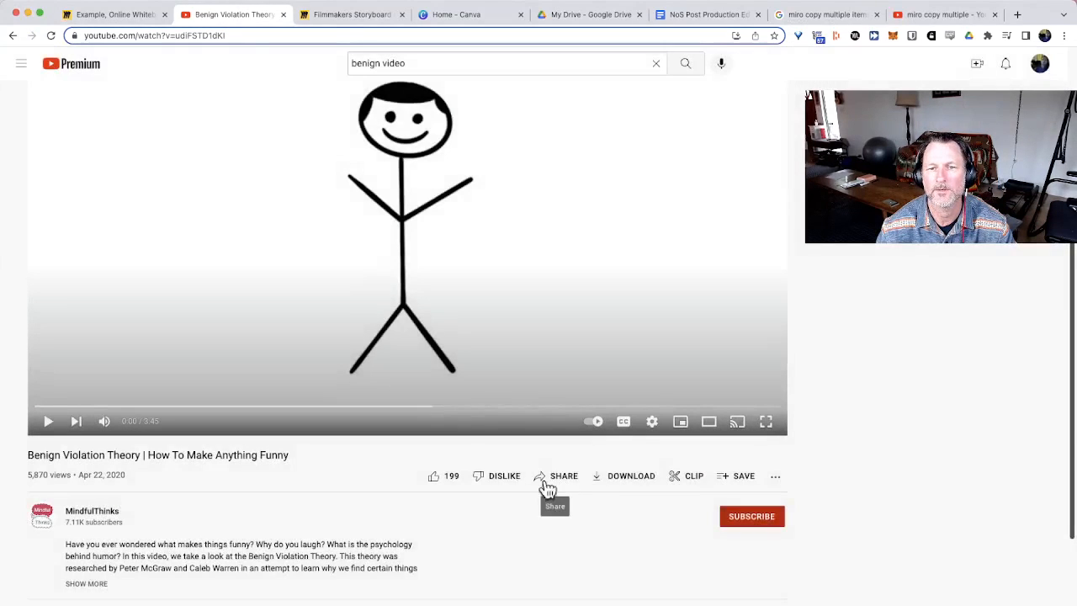
pyautogui.click(556, 475)
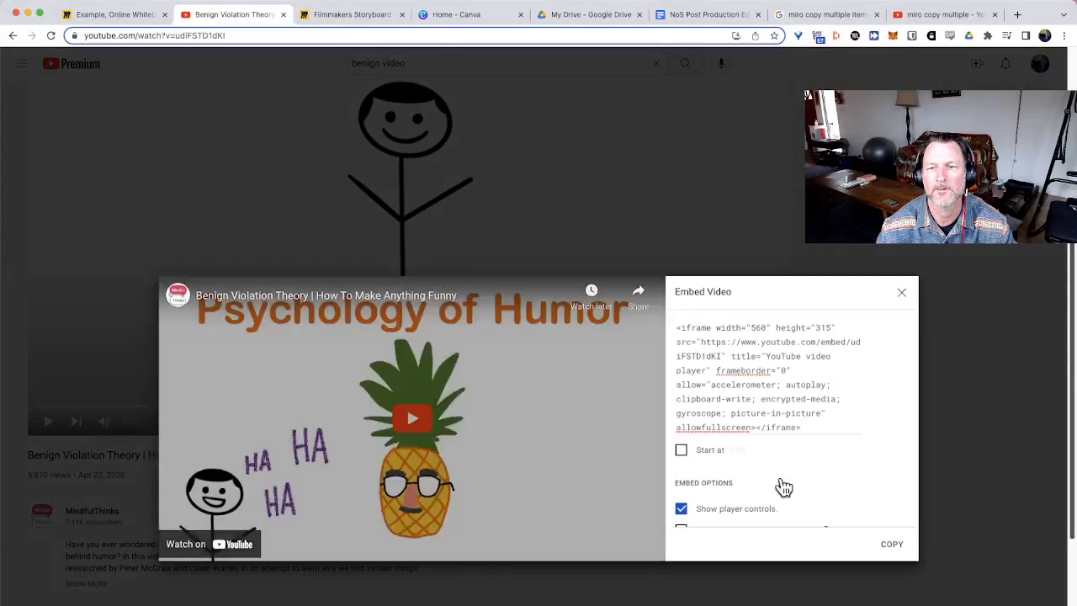
pyautogui.click(902, 292)
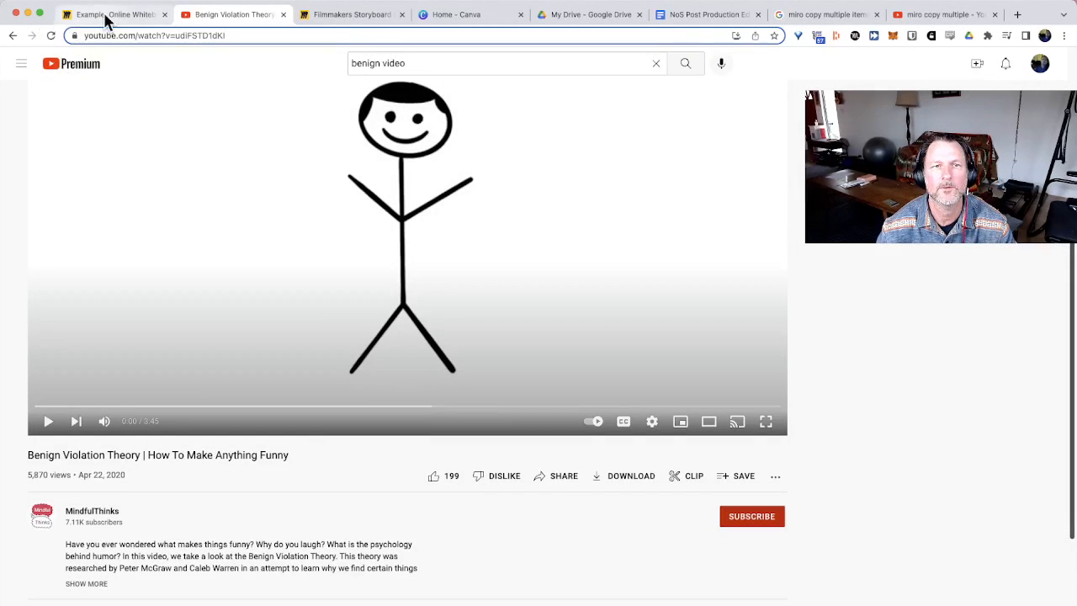
# - Embed the video on the Miro board via Paste iFrame code and set it on the second note
pyautogui.click(109, 14)
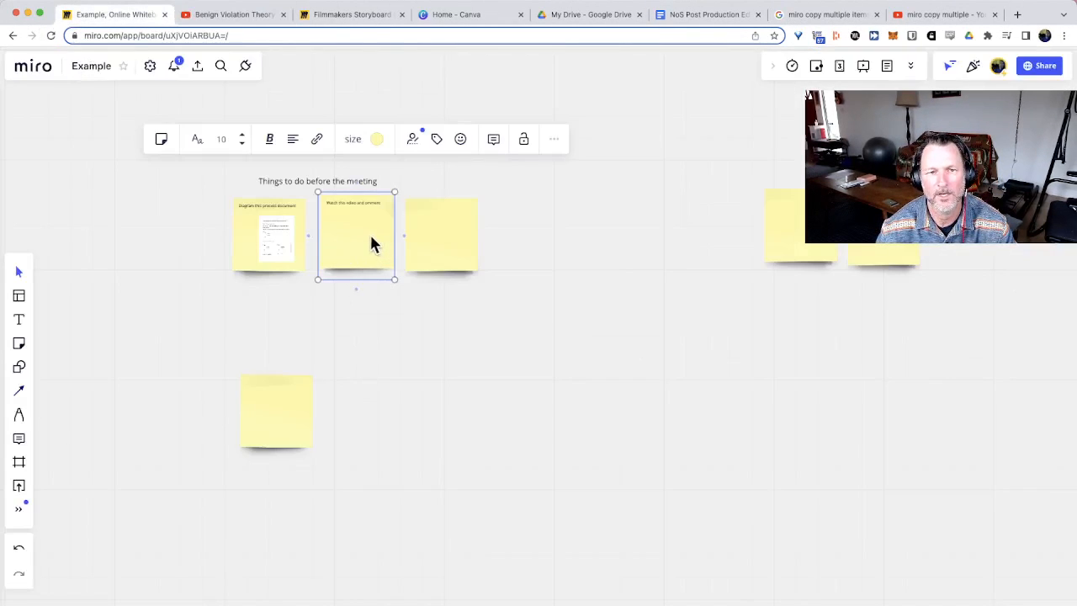
pyautogui.click(18, 510)
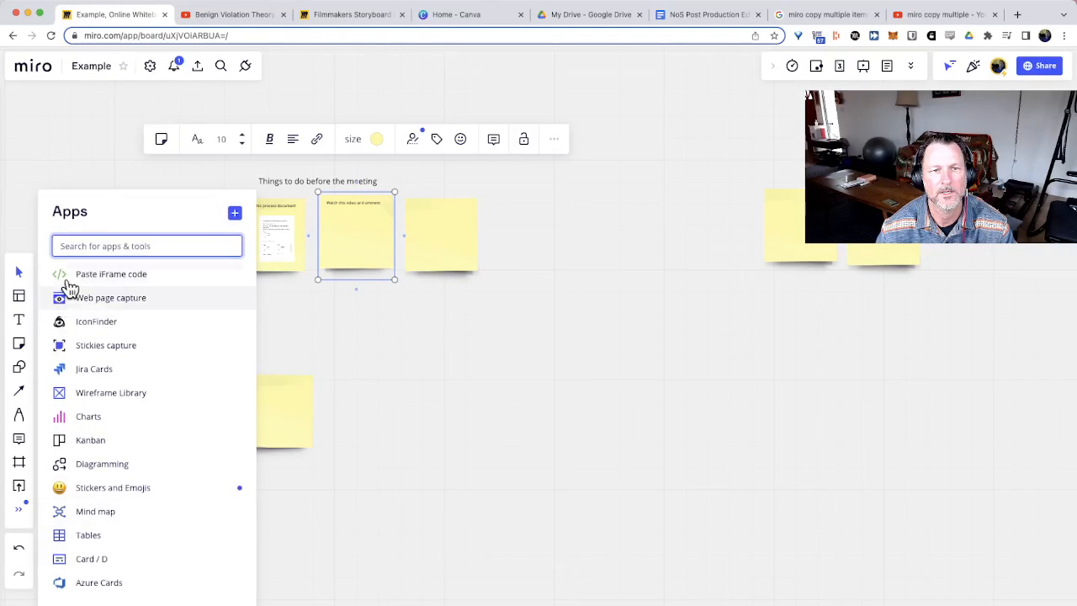
pyautogui.click(111, 274)
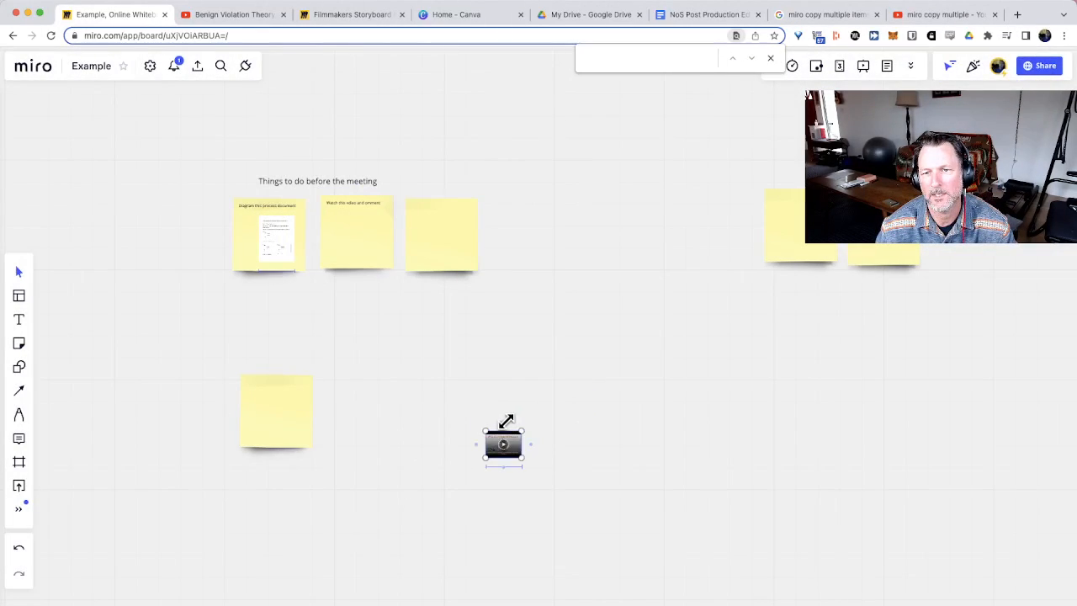
pyautogui.moveTo(503, 443); pyautogui.dragTo(345, 258)
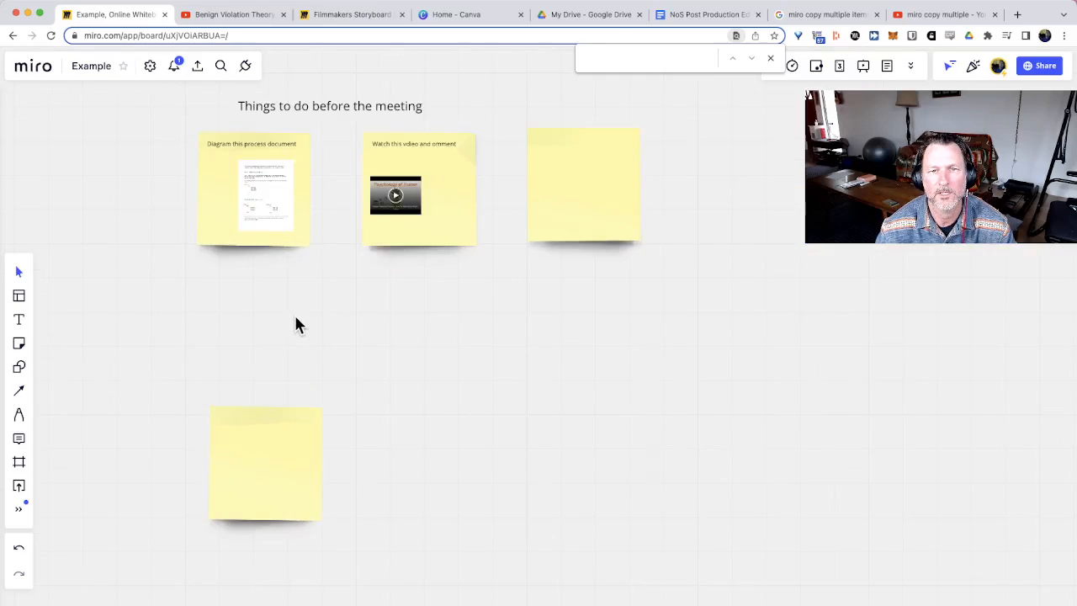
# - Connect the meeting notes with arrows and add the heading 'Chapters in the manual' below
pyautogui.click(253, 190)
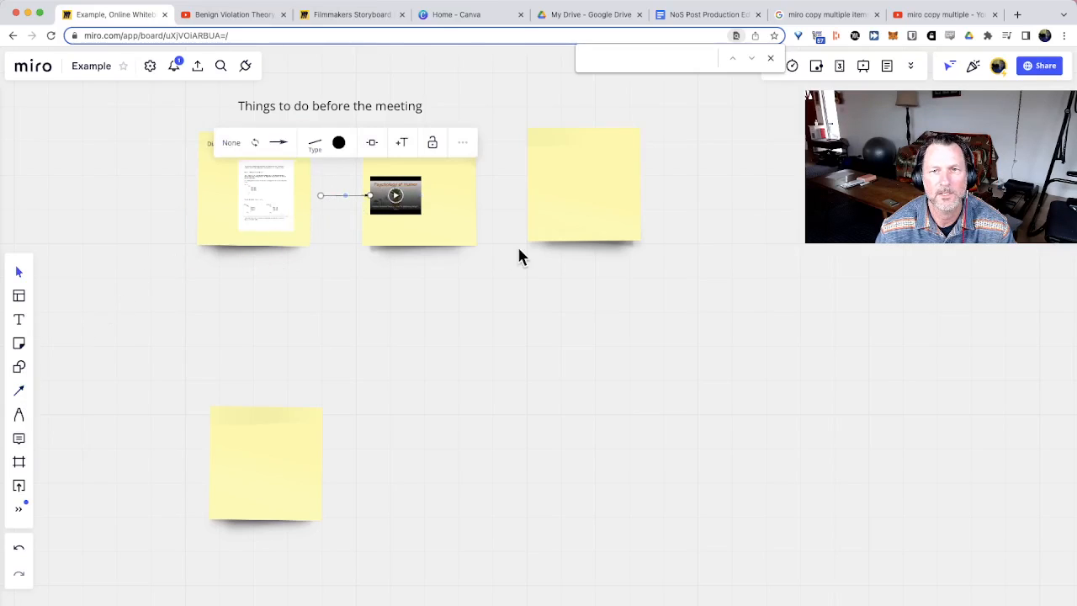
pyautogui.click(418, 195)
pyautogui.write('Antoher things')
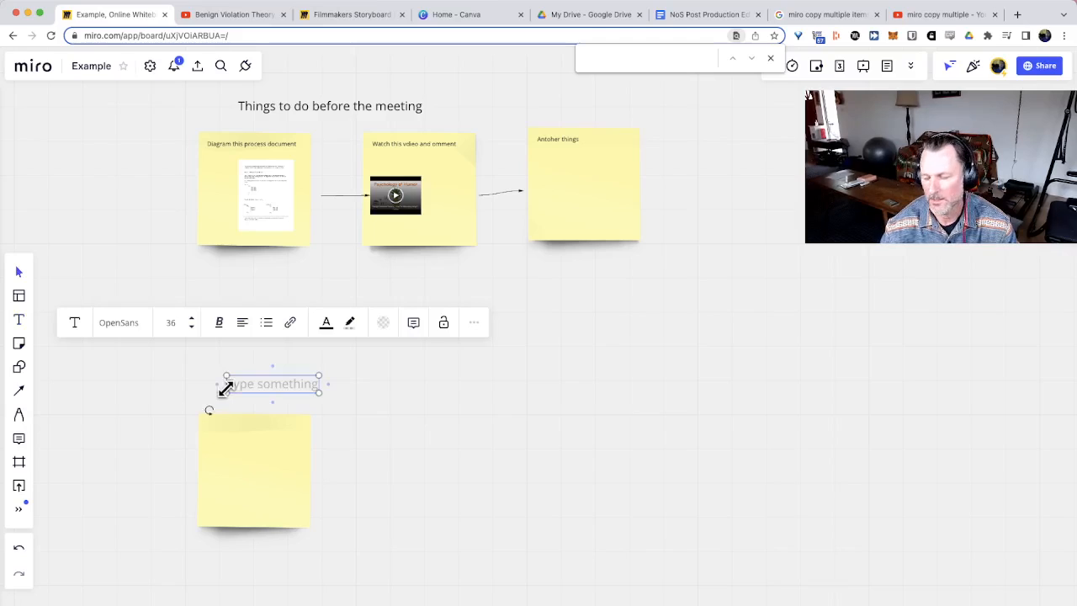
pyautogui.write('Chapters in the manual')
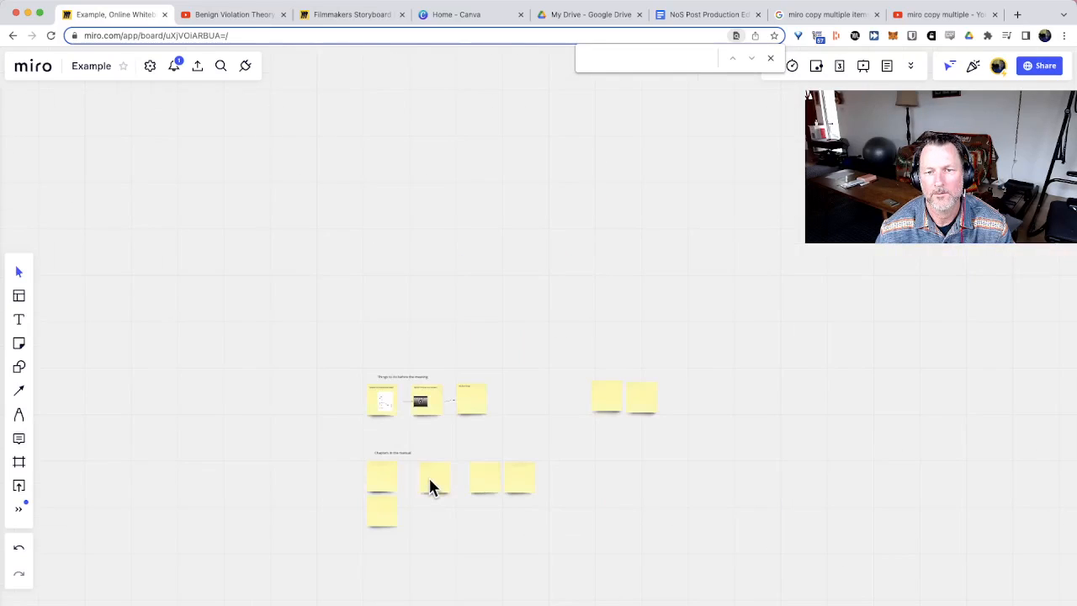
pyautogui.moveTo(373, 482)
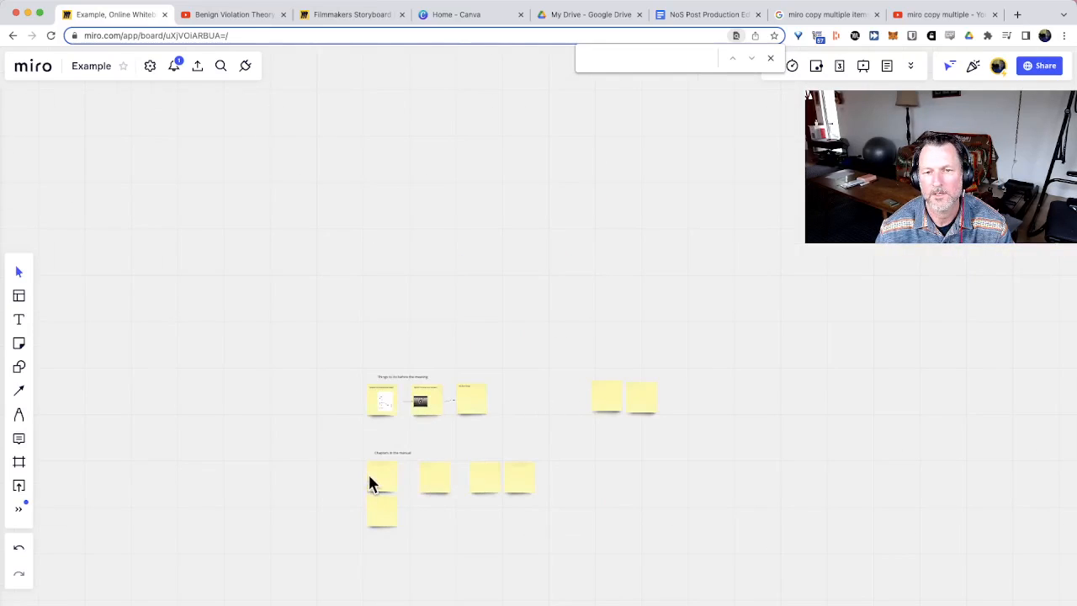
pyautogui.click(381, 478)
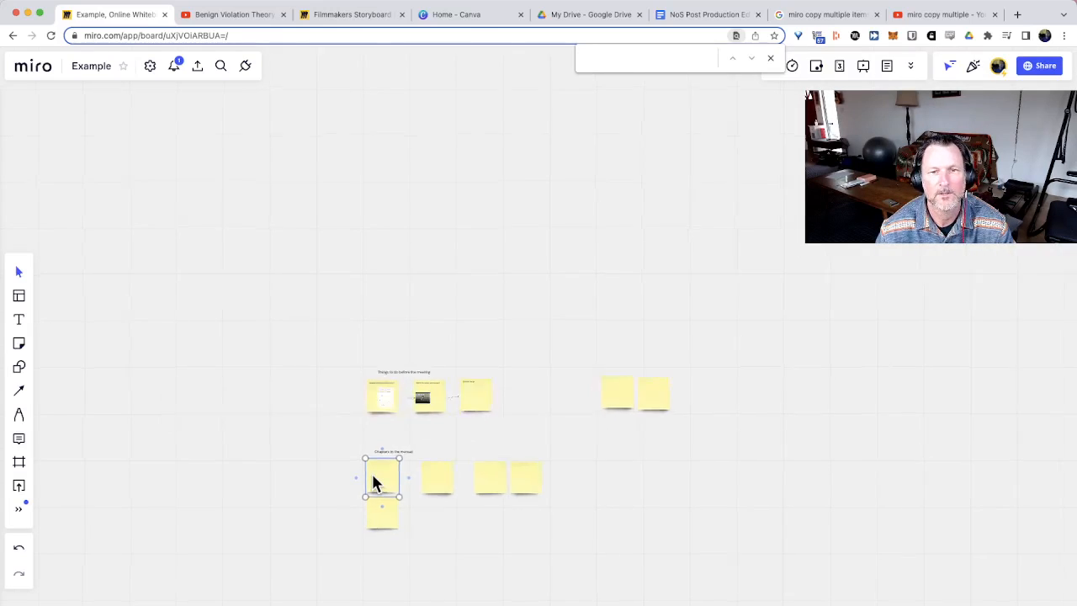
pyautogui.doubleClick(381, 478)
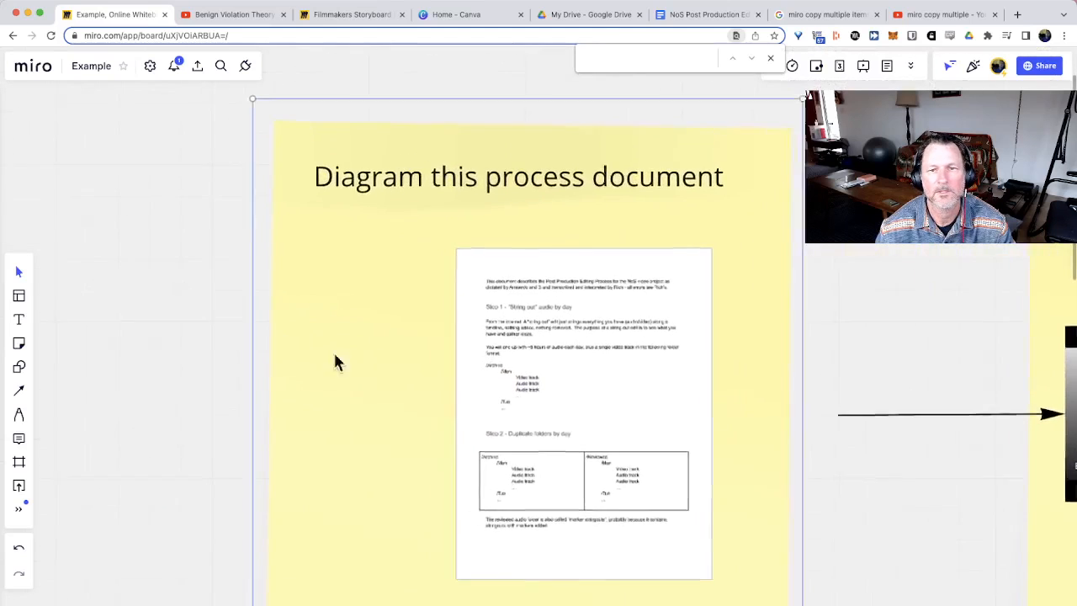
pyautogui.click(583, 415)
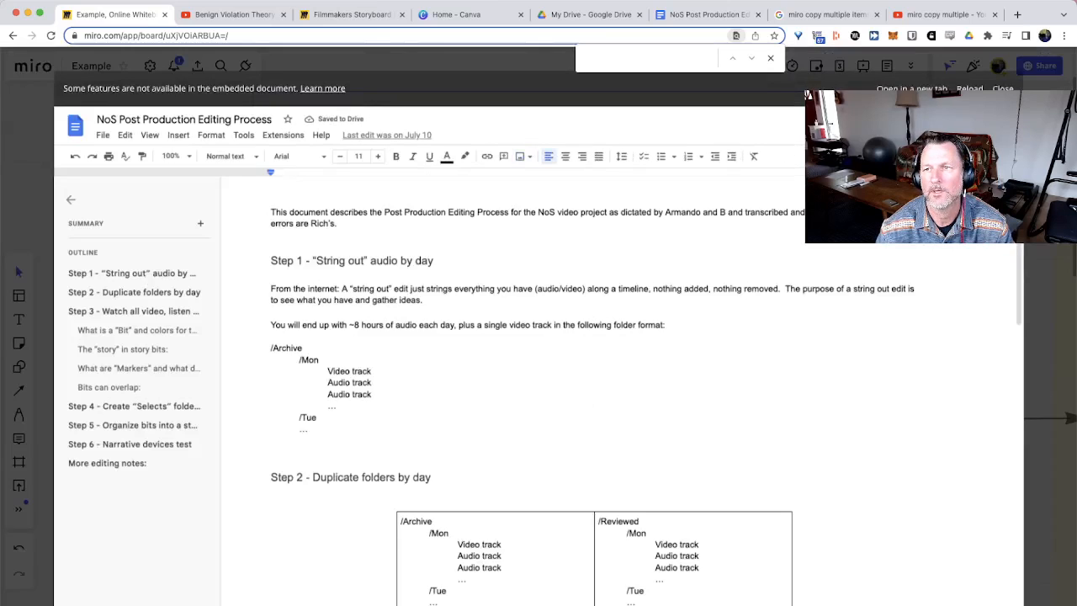
pyautogui.click(769, 58)
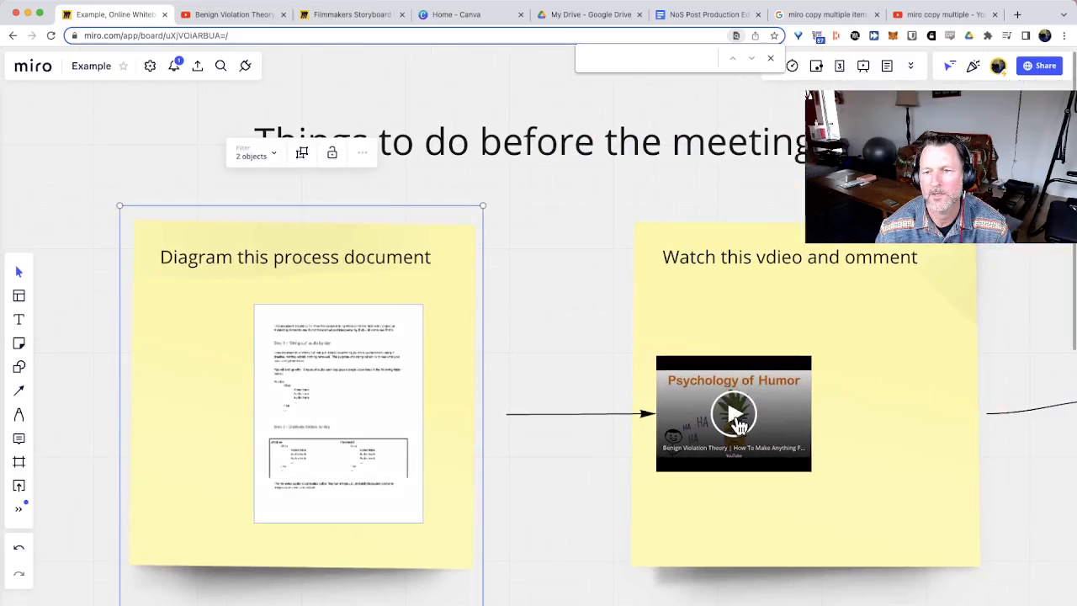
pyautogui.click(734, 413)
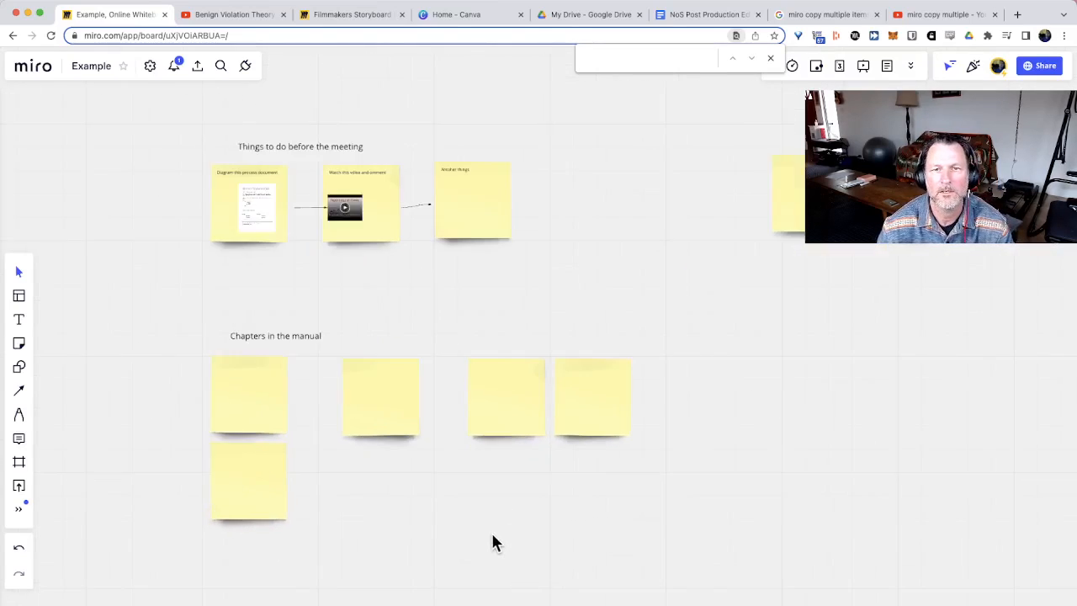
pyautogui.moveTo(444, 553)
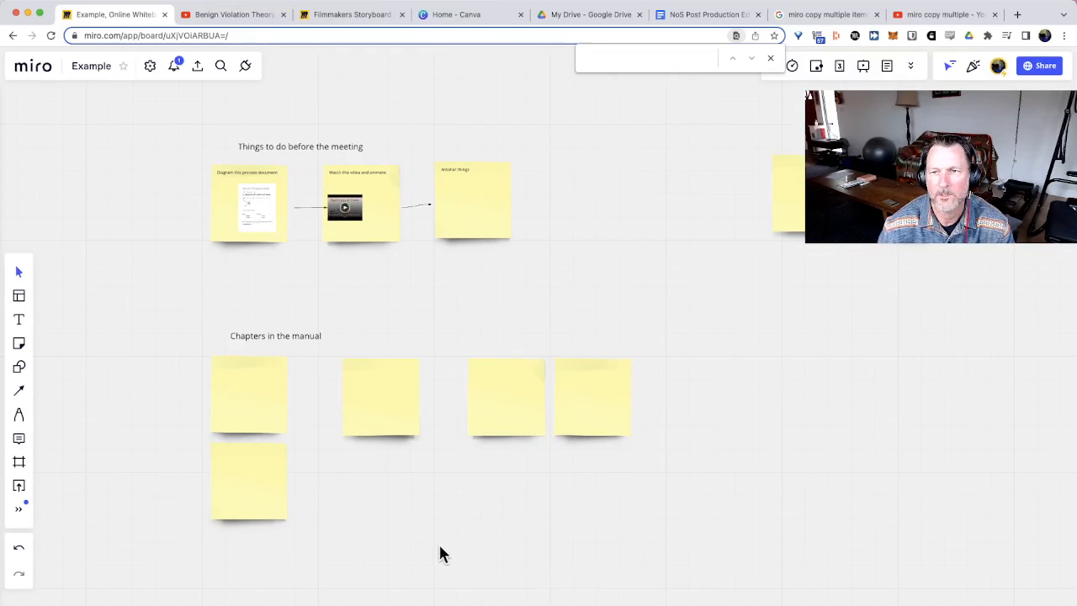
pyautogui.moveTo(421, 518)
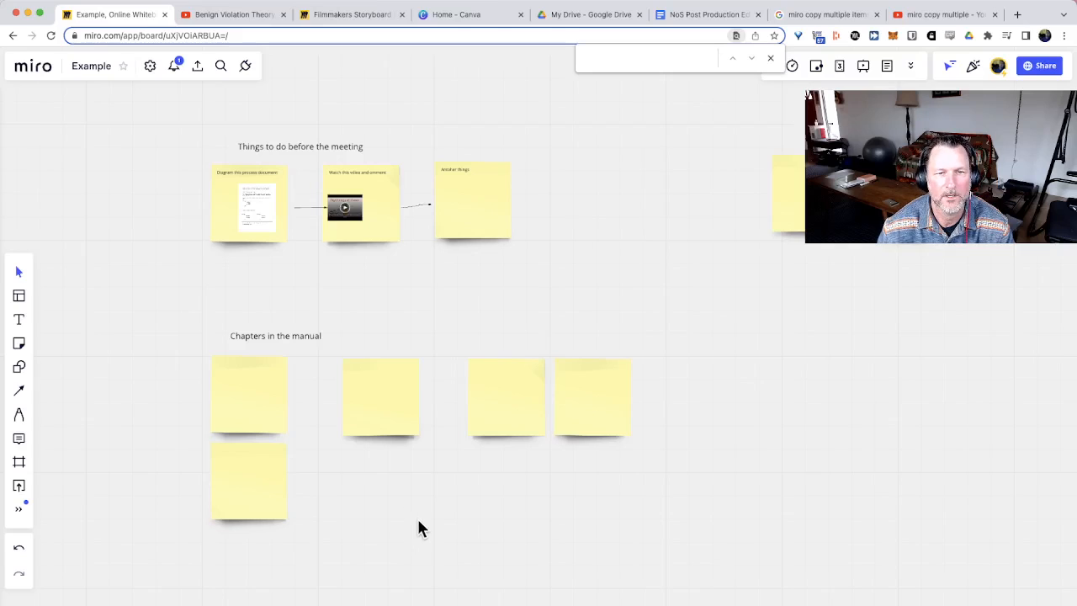
pyautogui.moveTo(359, 532)
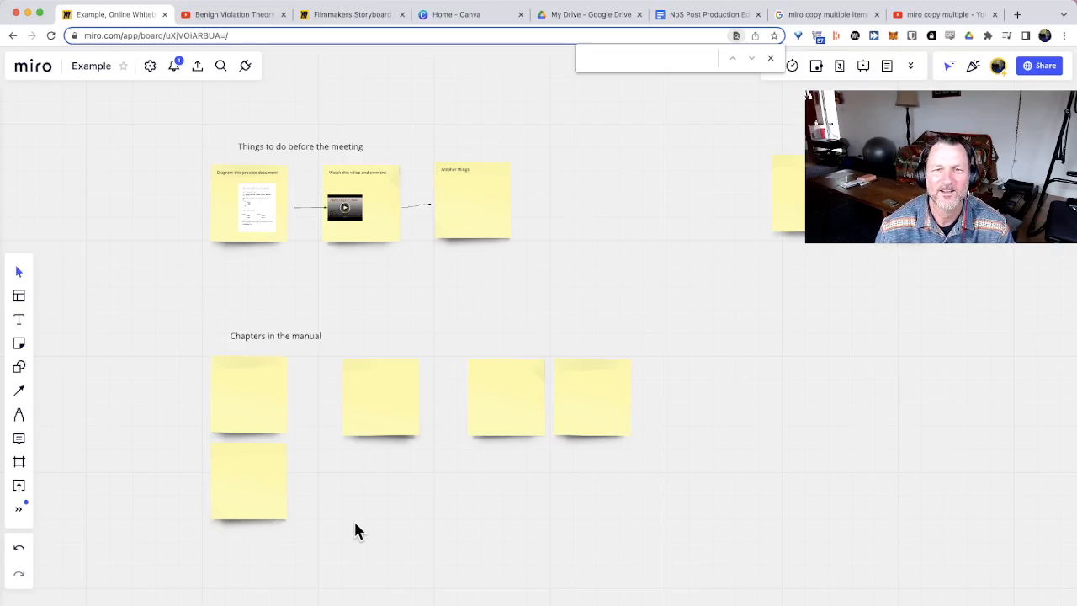
pyautogui.moveTo(553, 539)
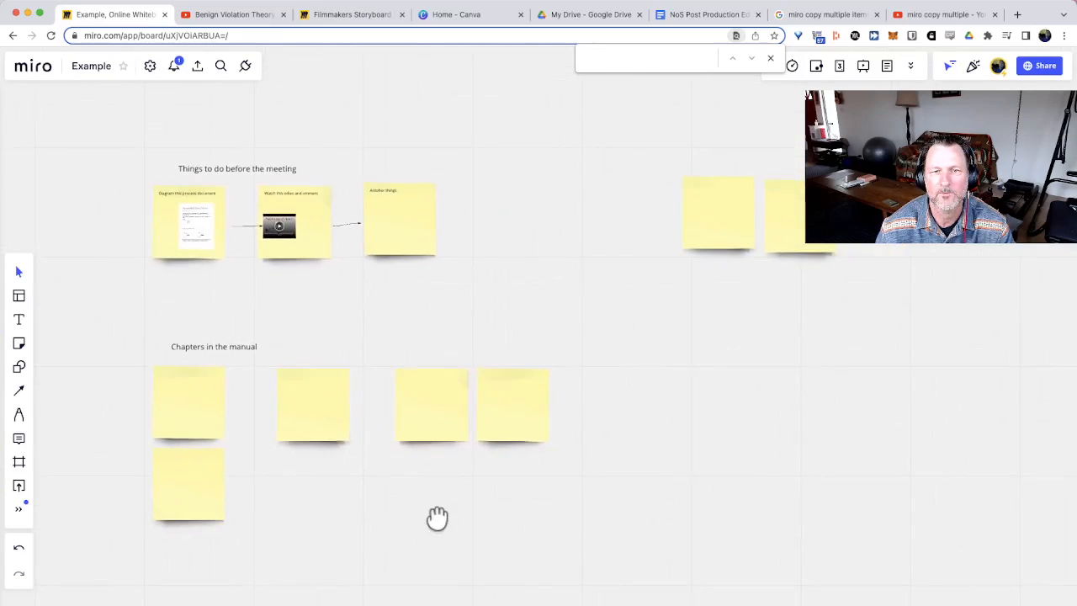
pyautogui.moveTo(400, 505)
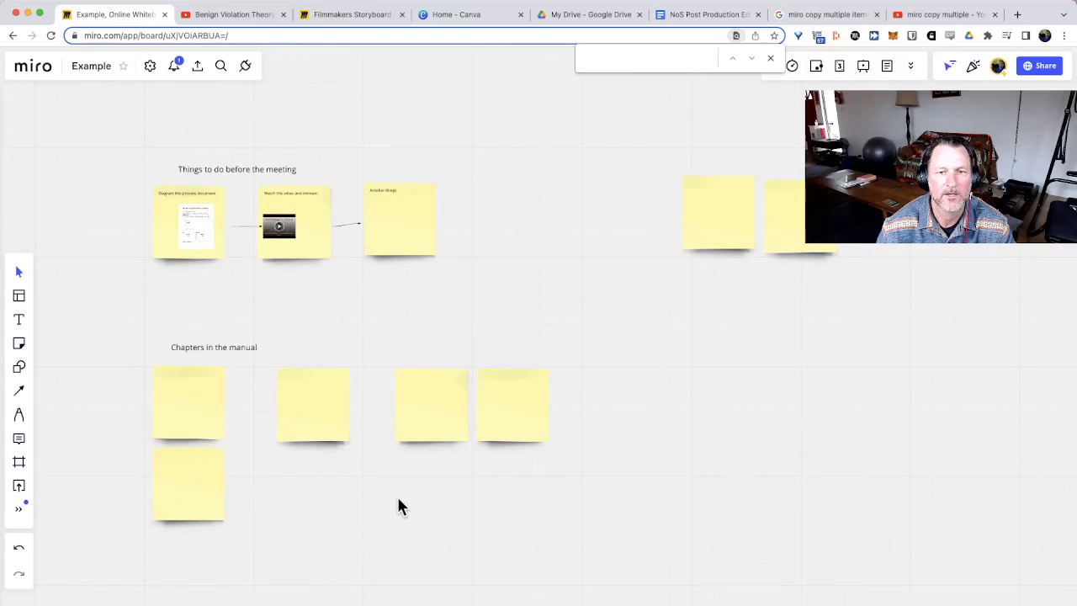